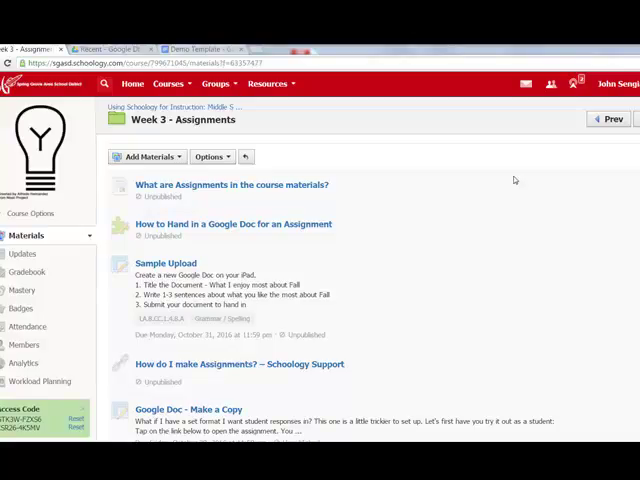
mouse_move(412, 200)
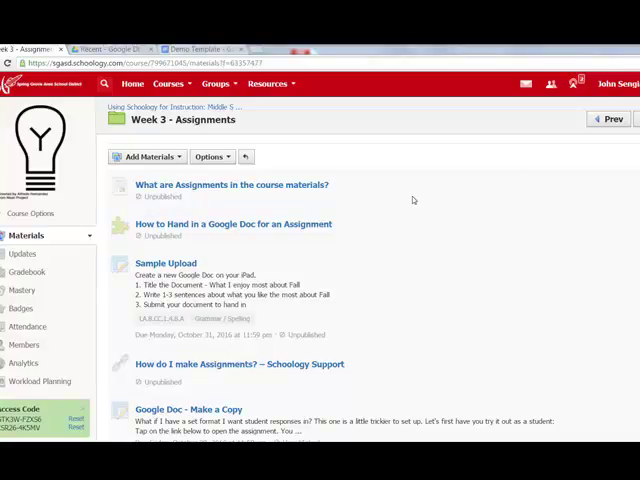
mouse_move(416, 202)
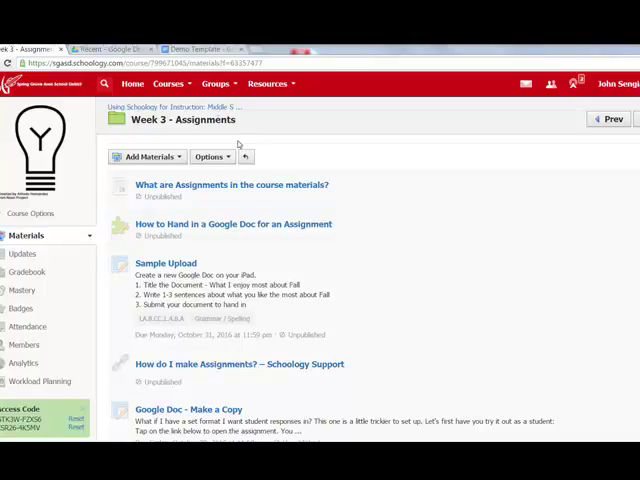
- Switch from the Week 3 Assignments page to the Demo Template Google Doc
click(200, 48)
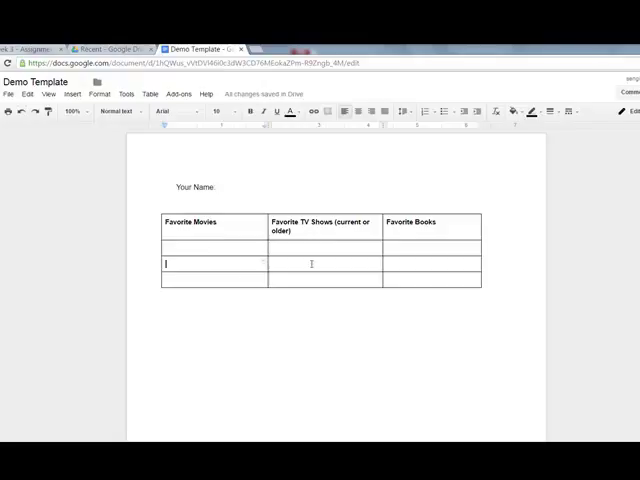
mouse_move(220, 190)
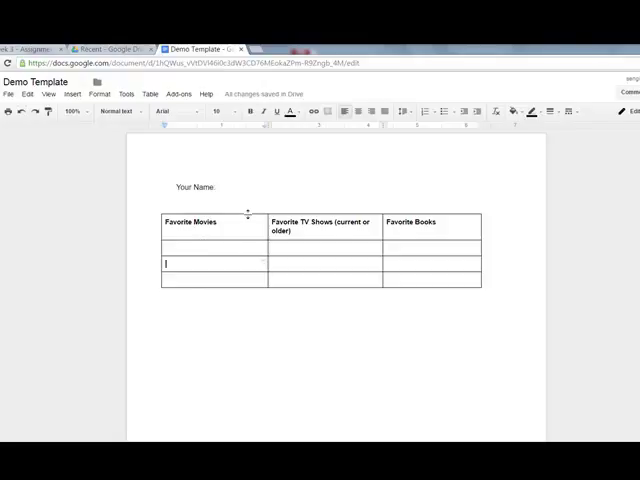
mouse_move(236, 188)
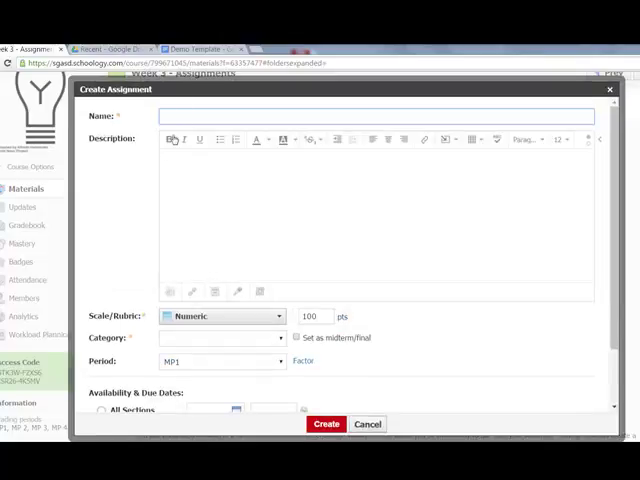
- Name the assignment 'demo' with description 'Click on the link below to work on your document.'
text(demi)
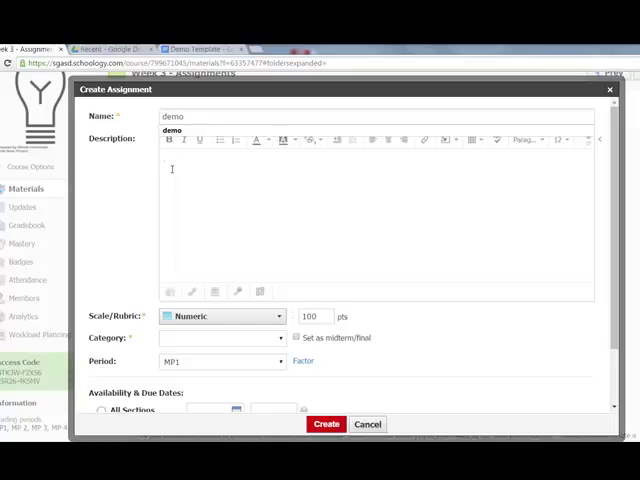
text(Clk)
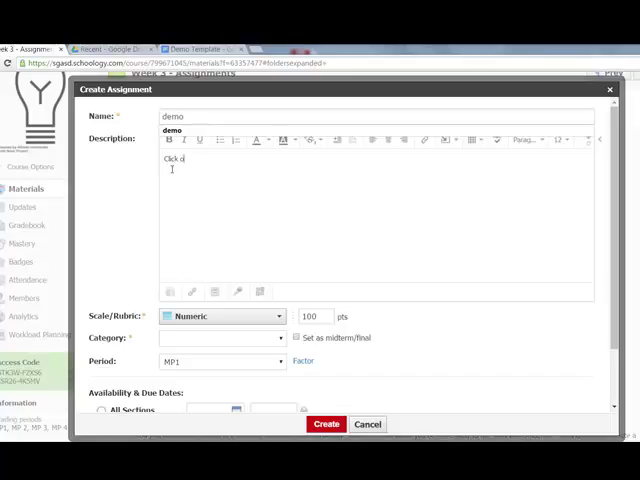
text(n the link below to)
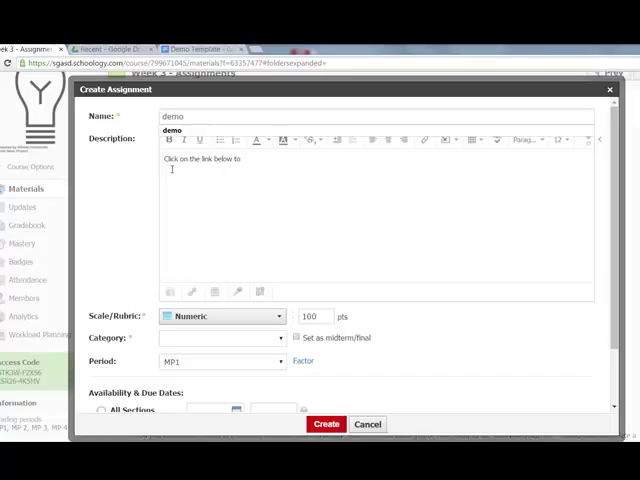
text(work on your docu)
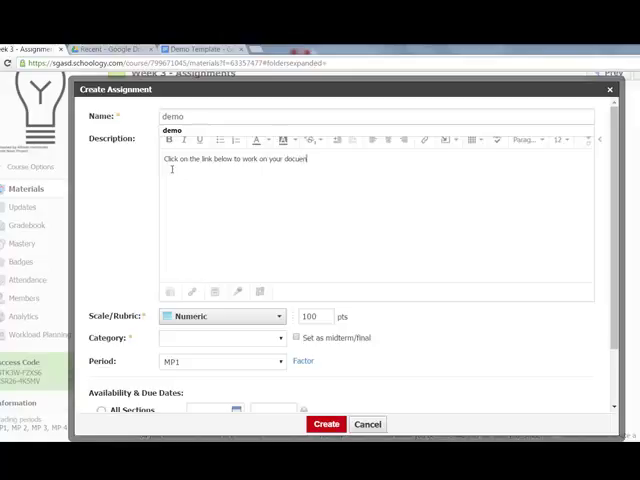
text(ment:)
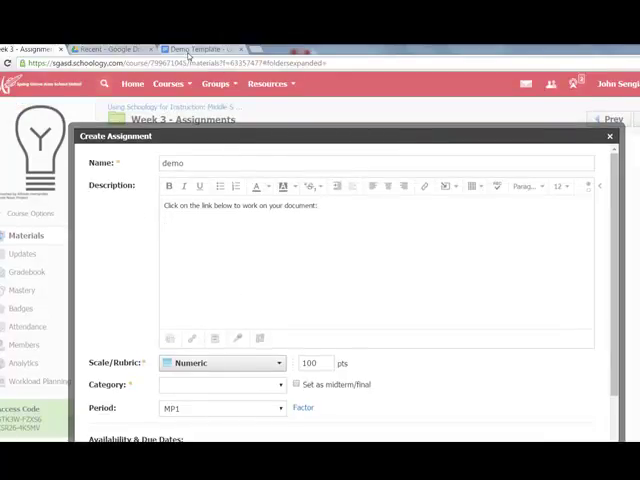
- Set the Demo Template's link sharing to 'On - Anyone with the link' can view and save it
click(196, 48)
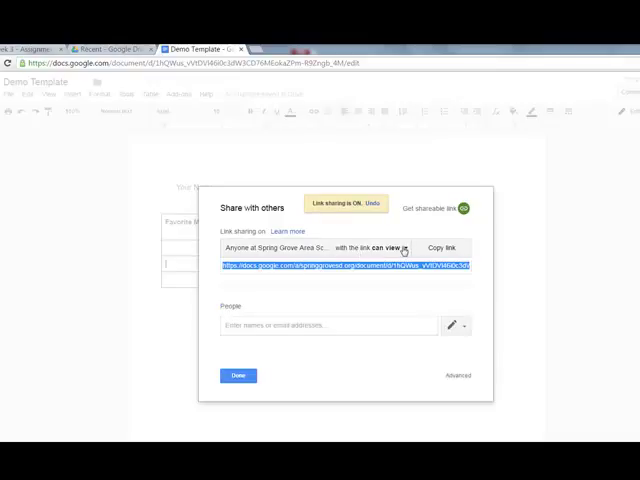
click(396, 246)
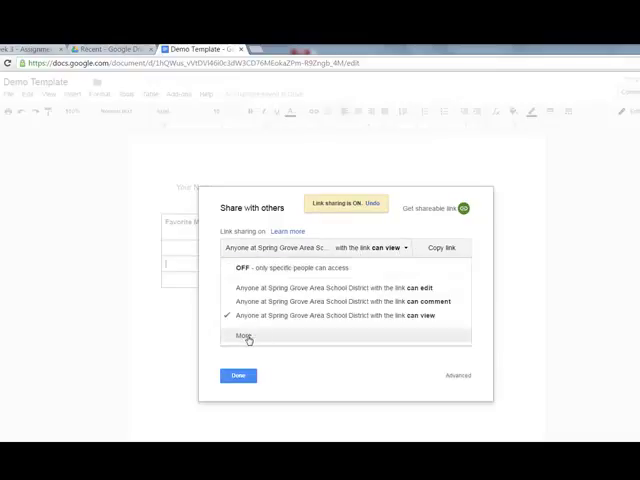
click(248, 338)
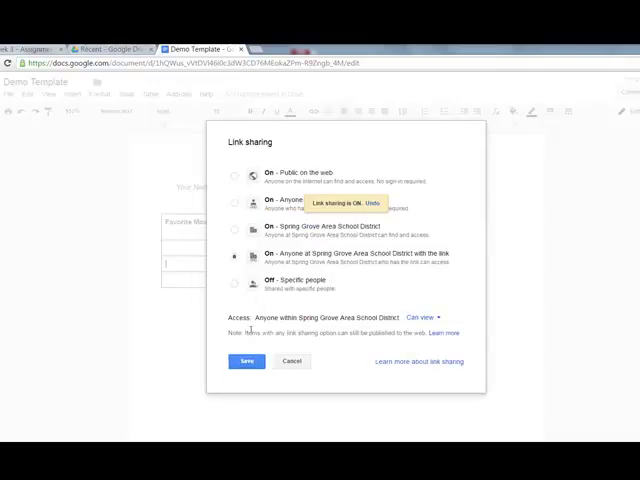
click(236, 202)
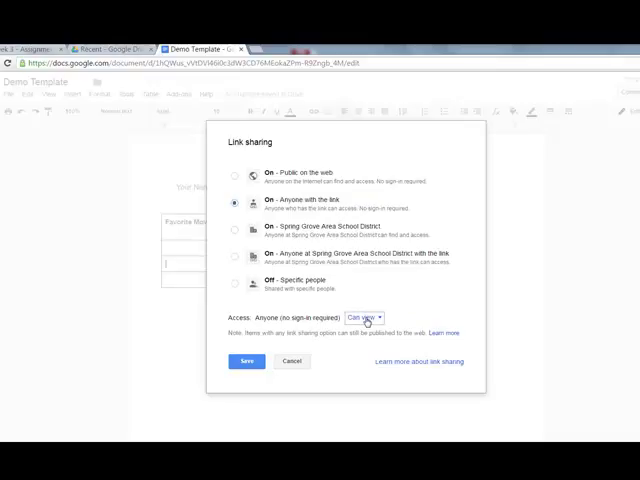
click(246, 360)
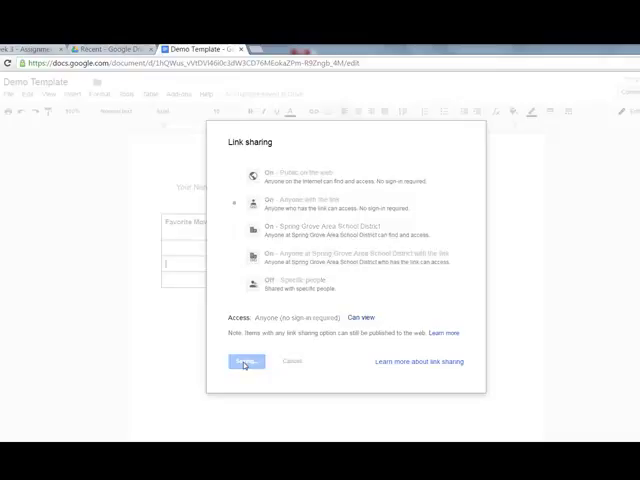
click(244, 362)
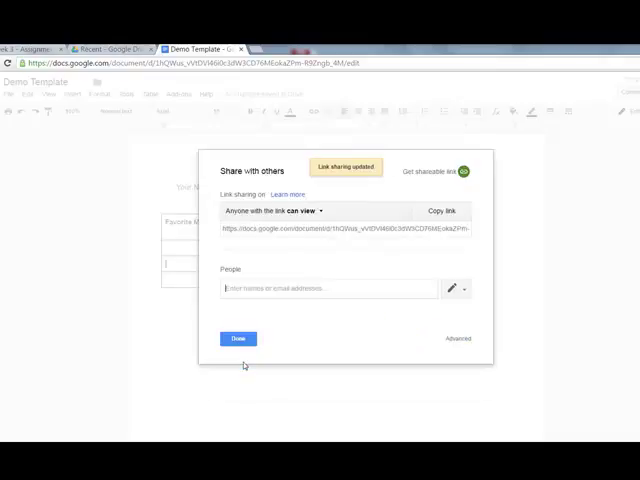
mouse_move(232, 364)
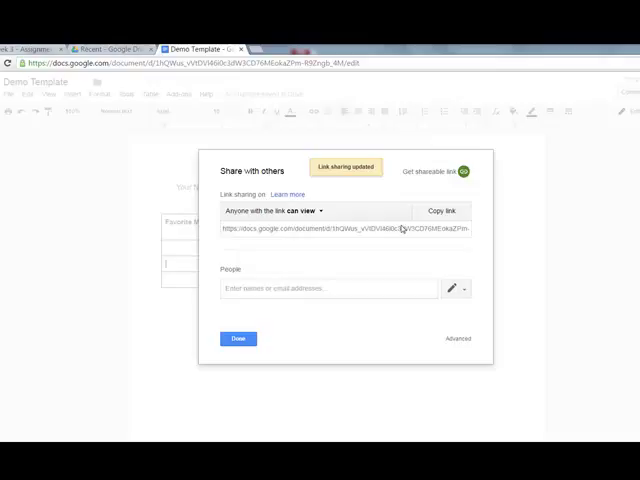
- Finish with Done in the sharing dialog and return to the Schoology assignment form
click(238, 338)
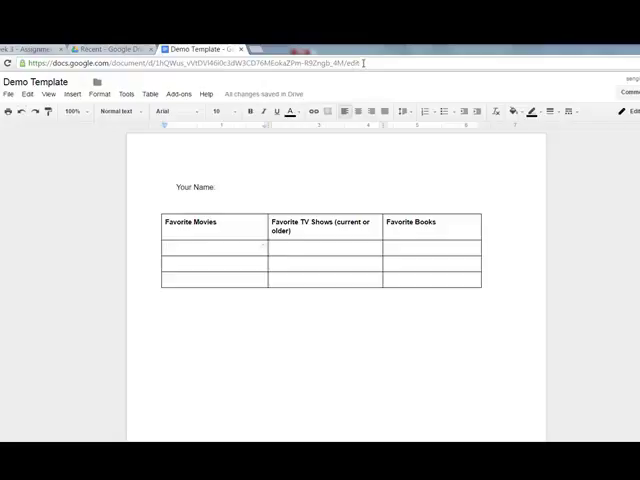
click(200, 64)
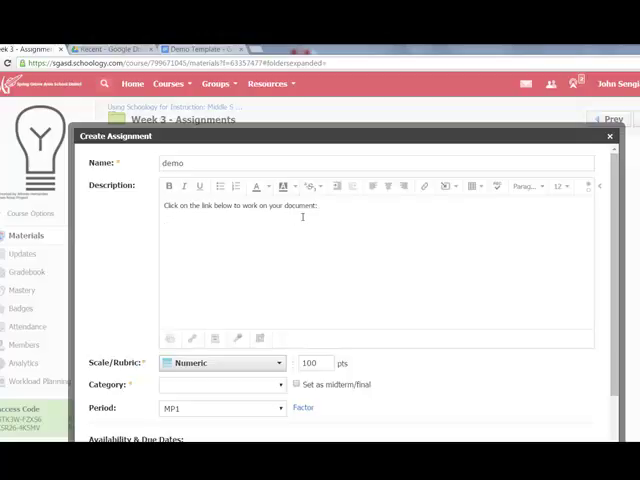
mouse_move(424, 186)
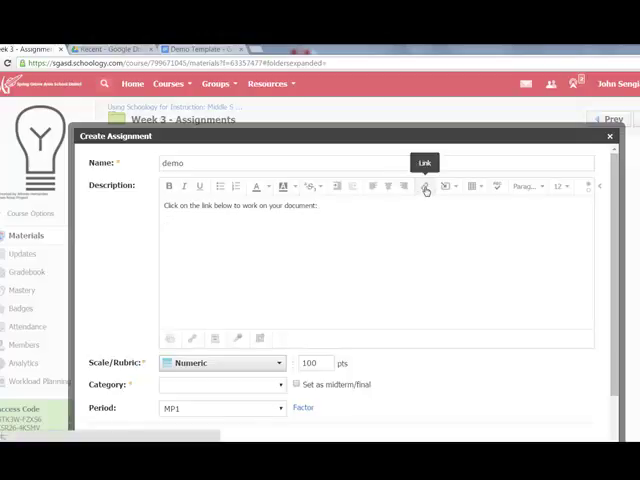
- Insert a 'Work File' link pointing to the Google Doc address ending in /copy
click(424, 188)
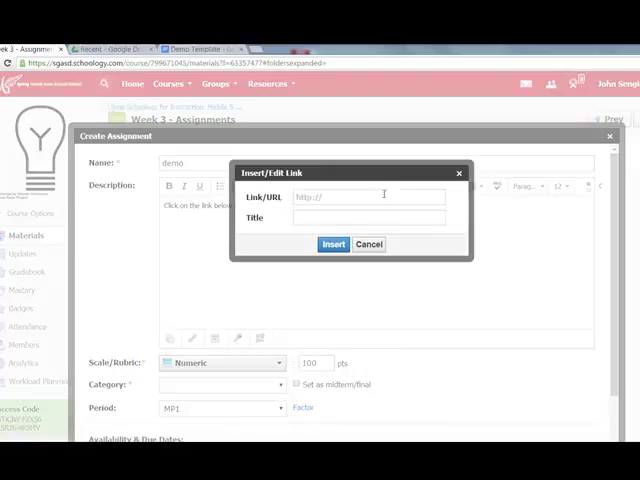
right_click(380, 196)
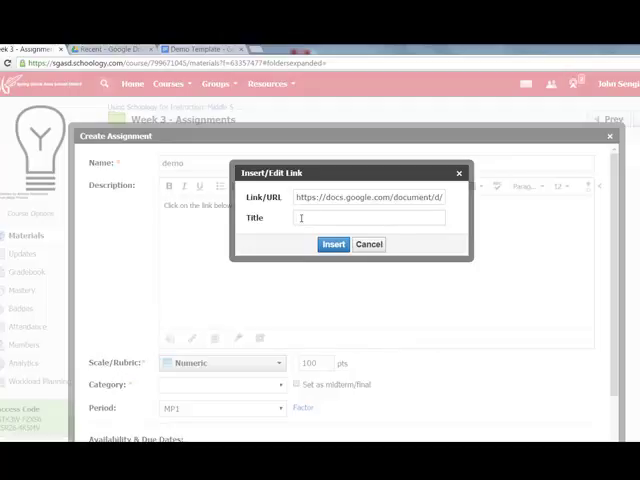
text(Work File)
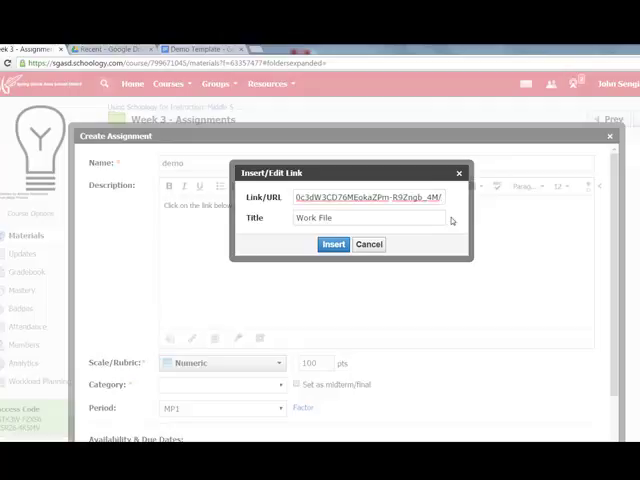
text(/copy)
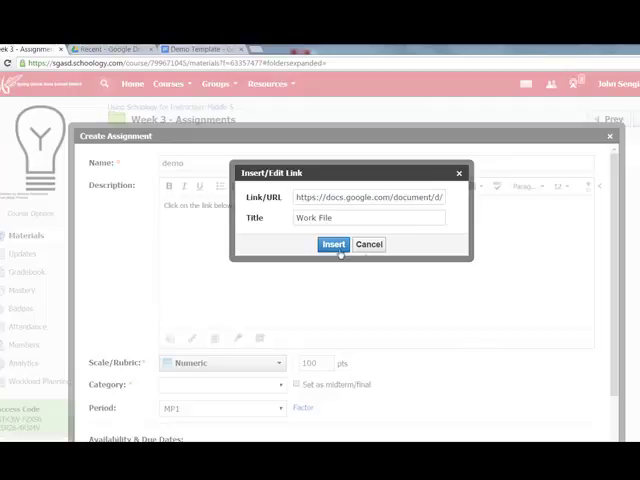
click(332, 244)
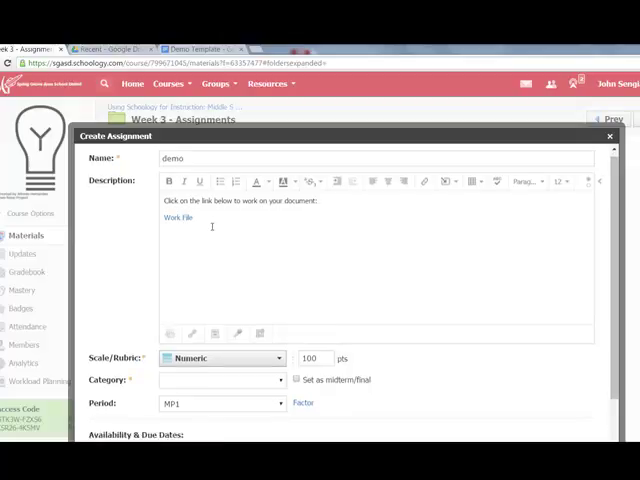
- Set 10 points, category Assignments and the Upload Sample Document rubric
scroll(down, 3)
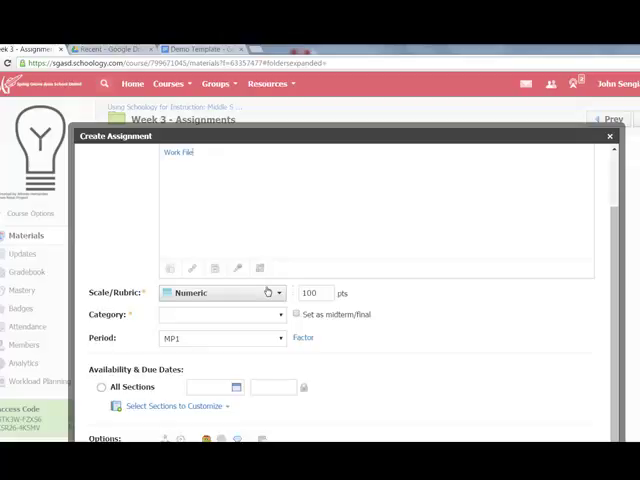
click(314, 292)
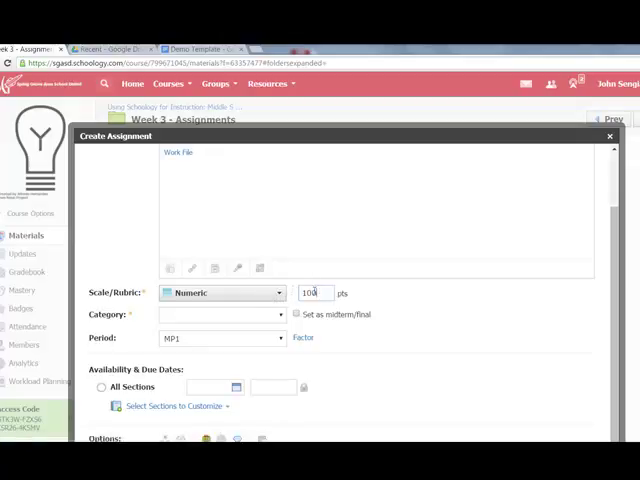
text(10)
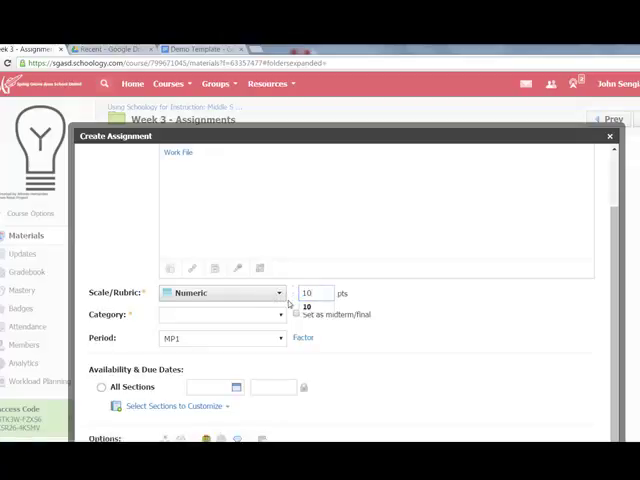
click(220, 314)
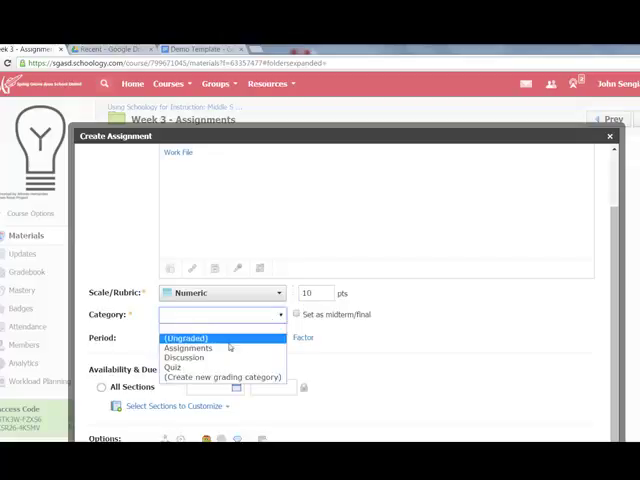
click(188, 348)
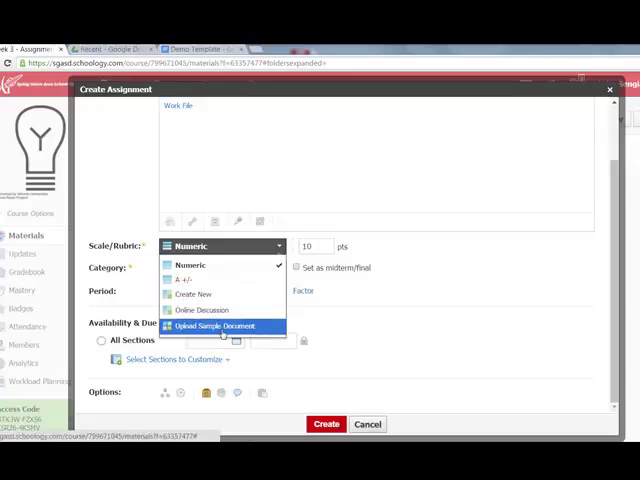
click(214, 326)
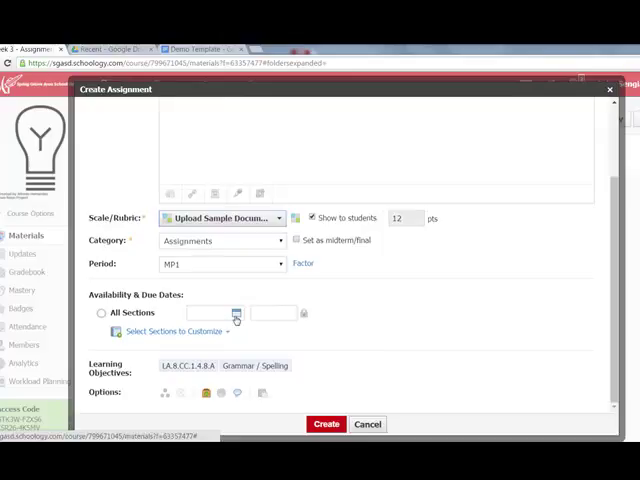
- Set the due date to October 28 at 11:59 PM and create the demo assignment
click(234, 312)
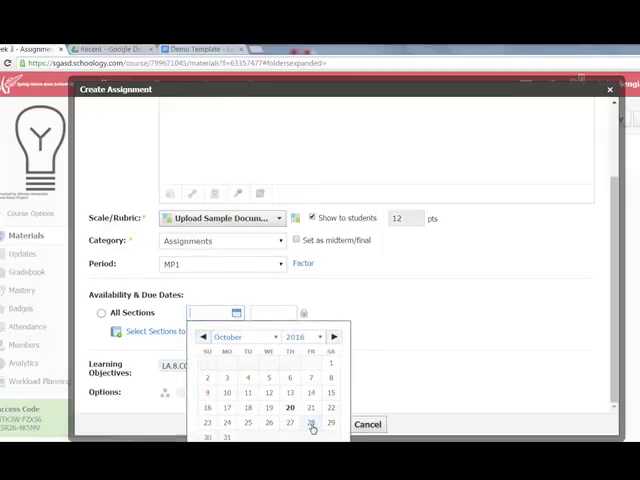
click(312, 426)
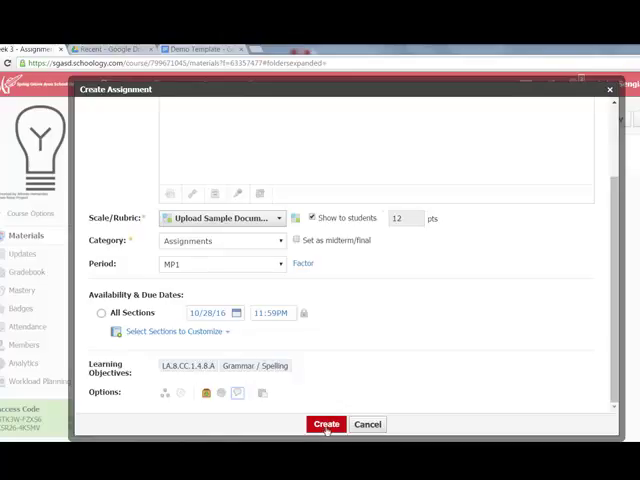
click(326, 424)
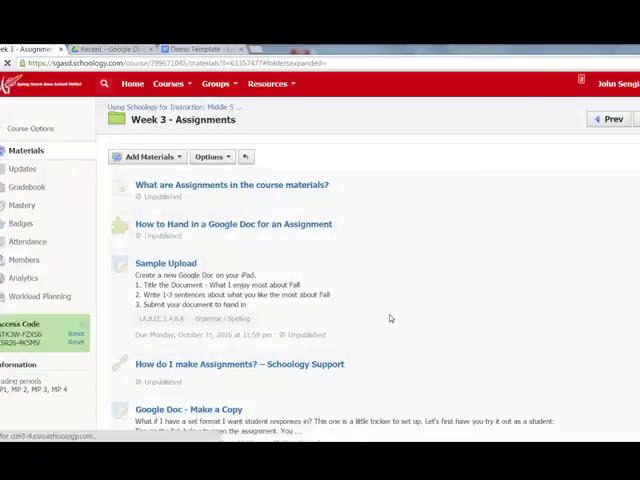
- Locate the demo assignment in Week 3 and choose Edit from its gear menu
scroll(down, 3)
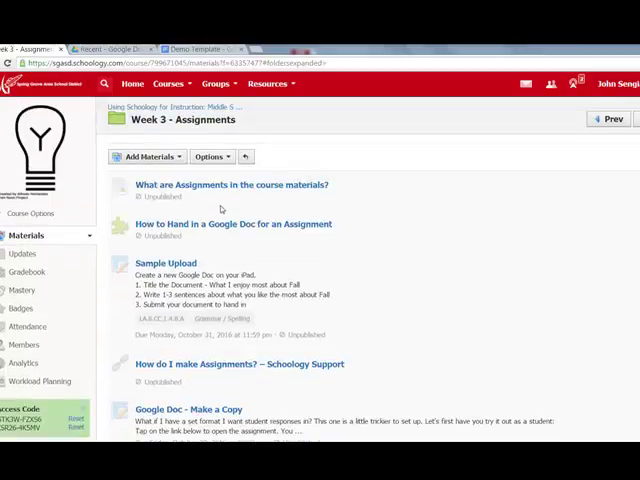
scroll(down, 3)
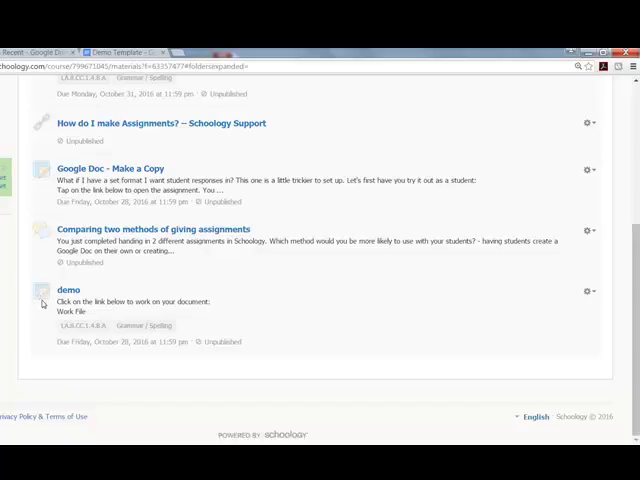
click(588, 292)
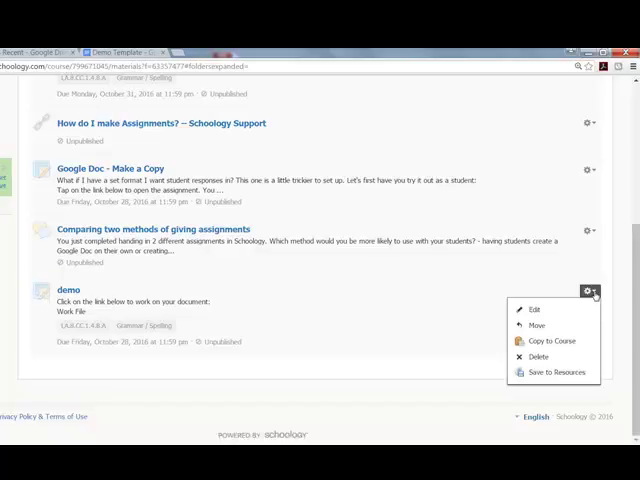
click(536, 308)
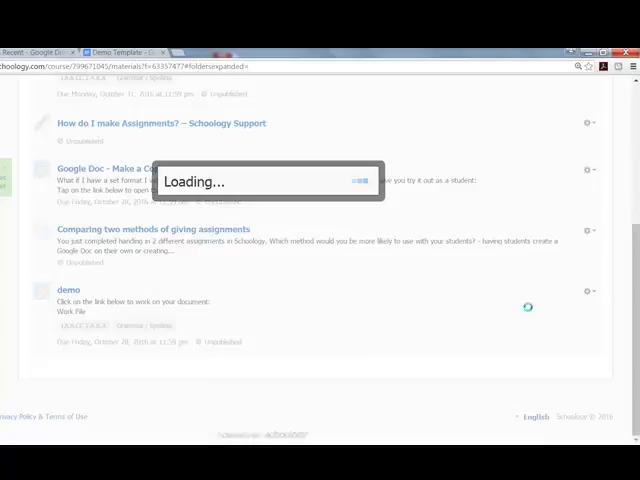